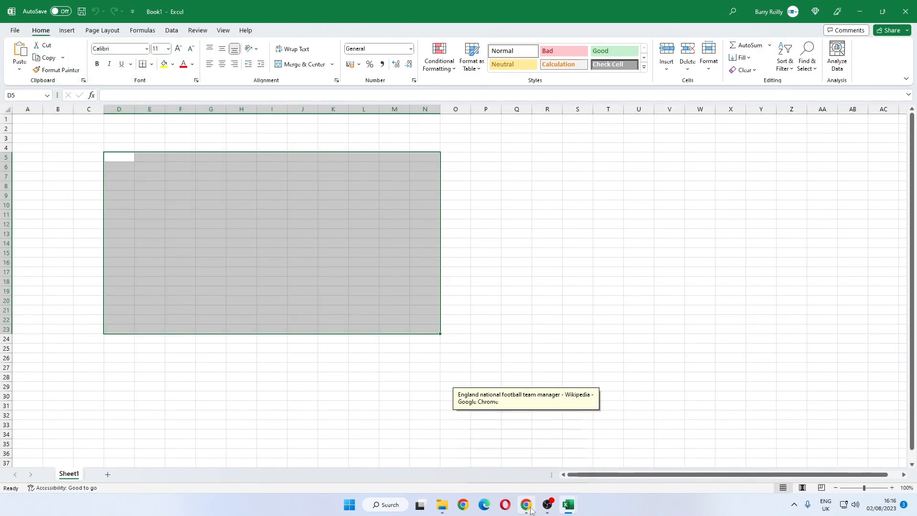
- Bring up the Wikipedia managers page in Chrome and scroll to the Statistical summary table
left_click(526, 504)
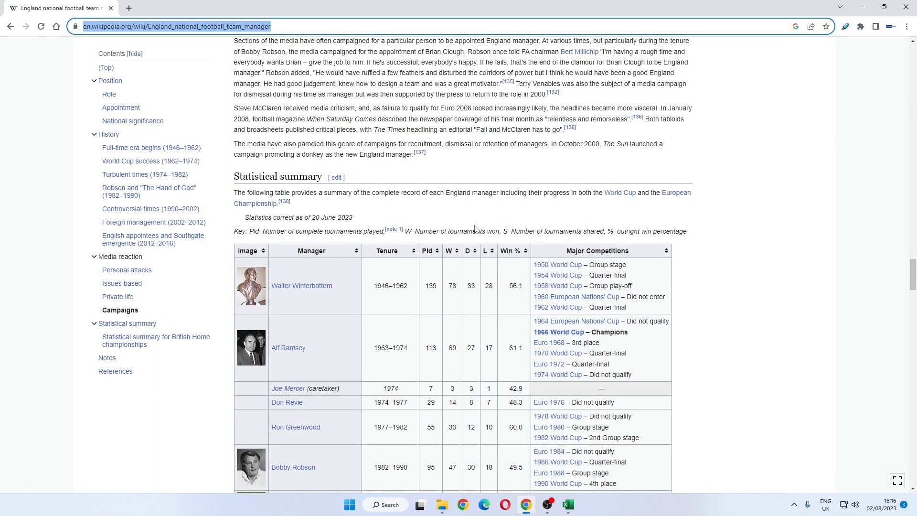
scroll("down", 3)
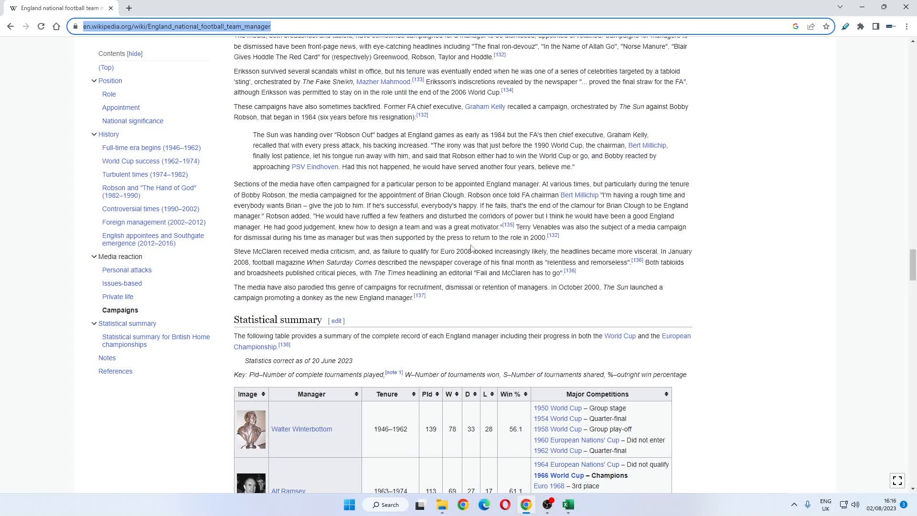
scroll("down", 3)
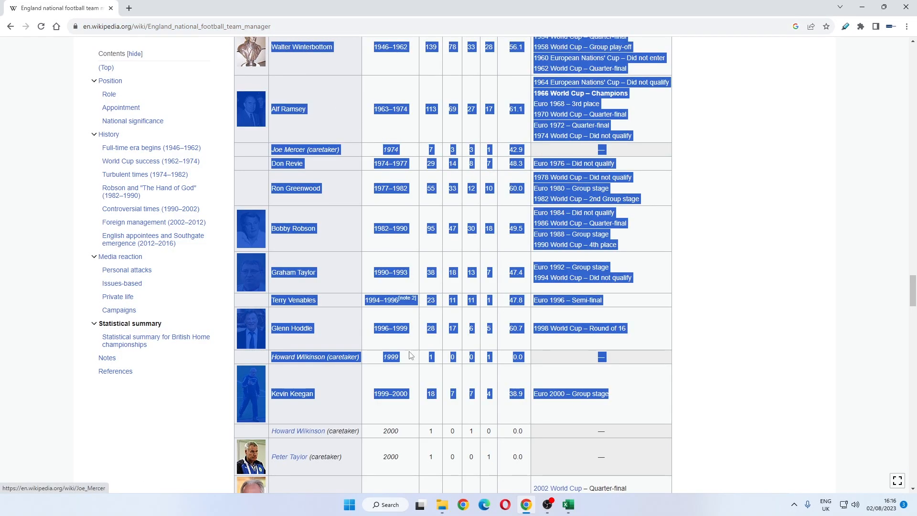
- Review the messily pasted managers table in Book1 before starting a blank workbook
left_click(567, 504)
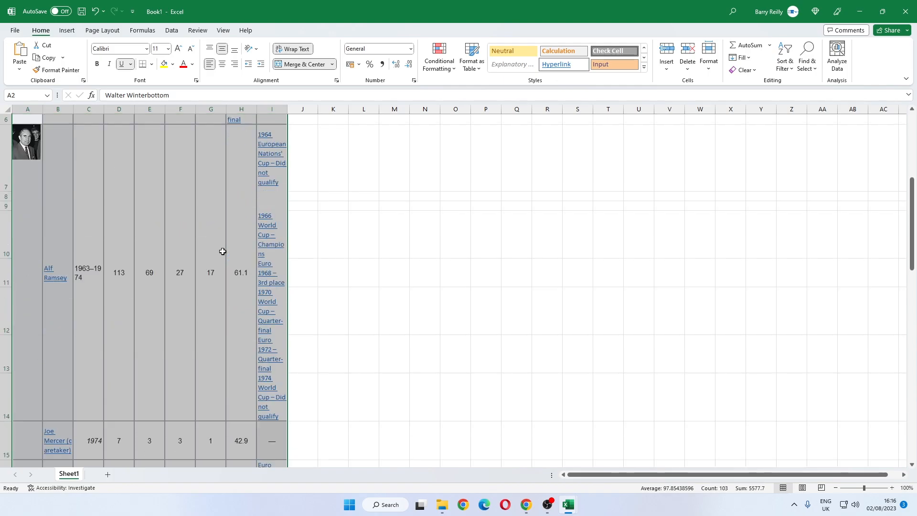
scroll("down", 3)
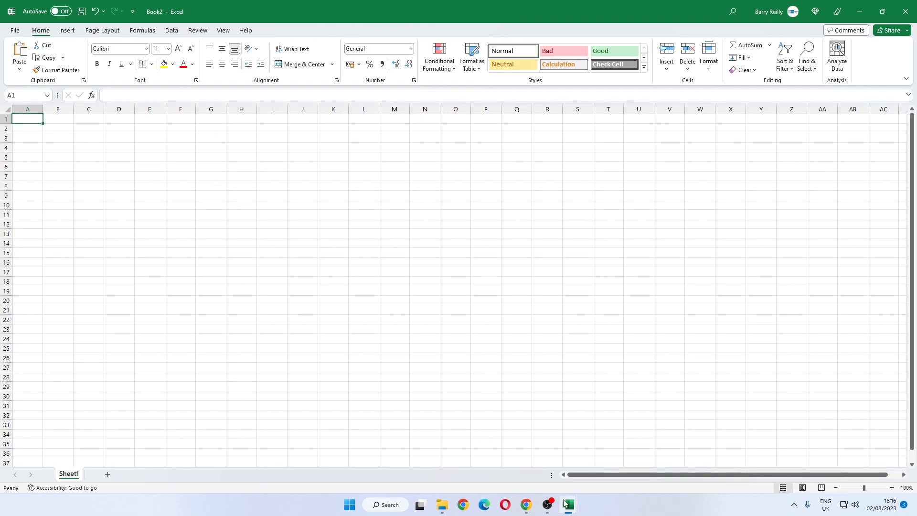
left_click(526, 504)
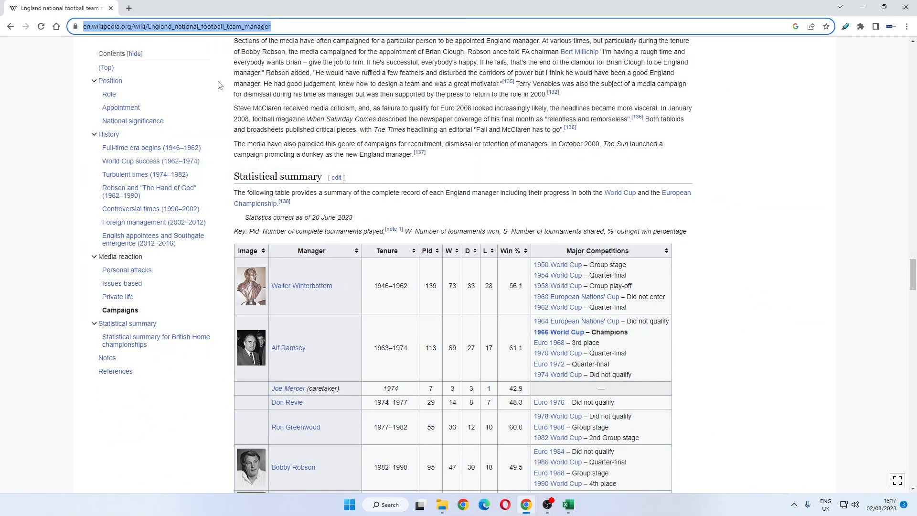
mouse_move(568, 504)
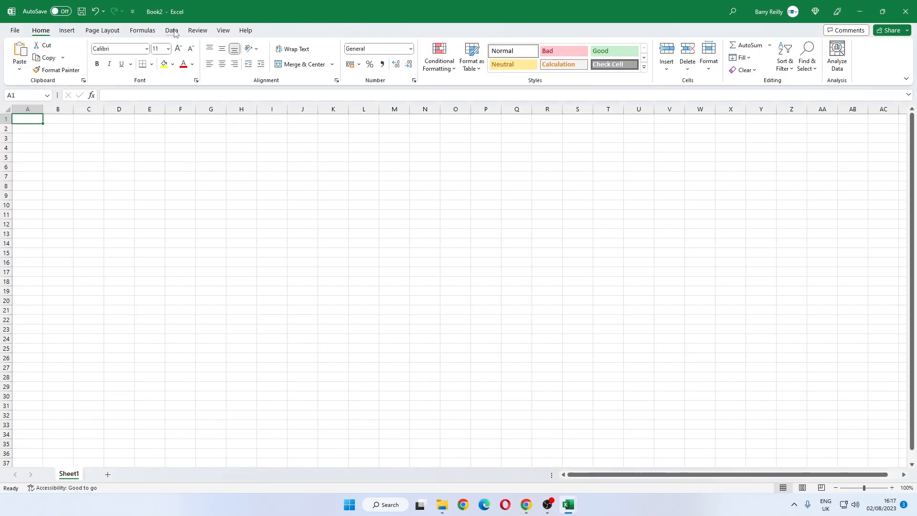
- Start a From Web import using the Wikipedia England_national_football_team_manager URL
left_click(172, 30)
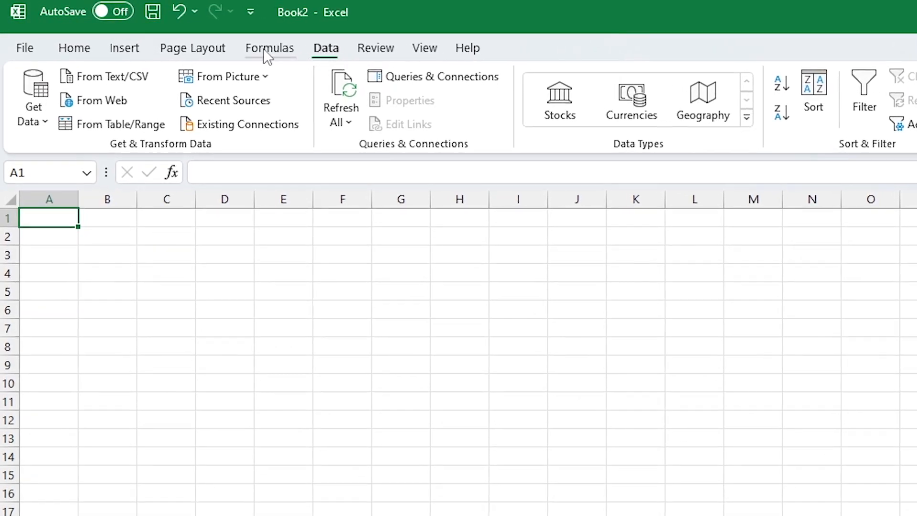
mouse_move(94, 103)
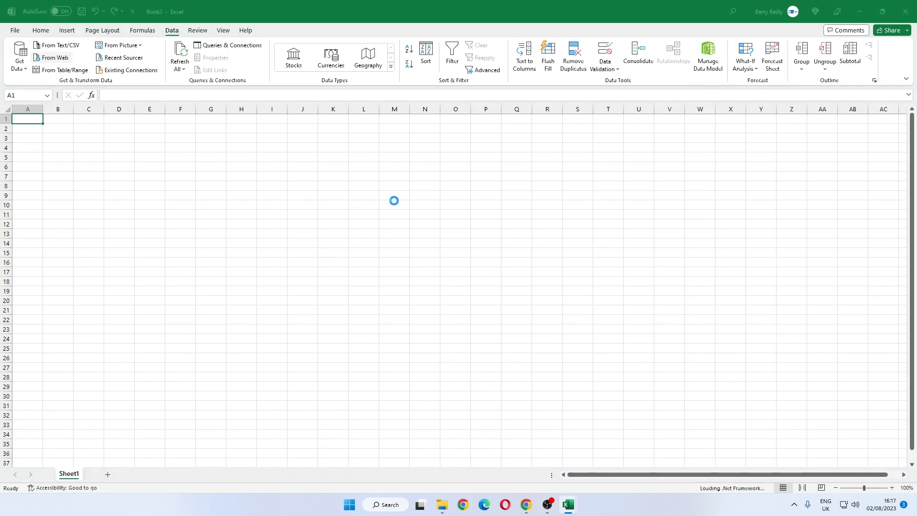
left_click(50, 58)
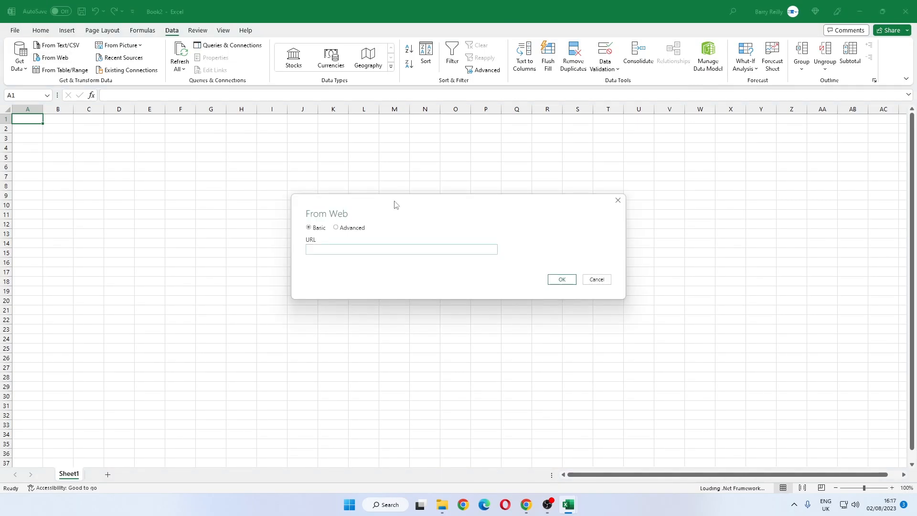
type("https://en.wikipedia.org/wiki/England_national_football_team_manager")
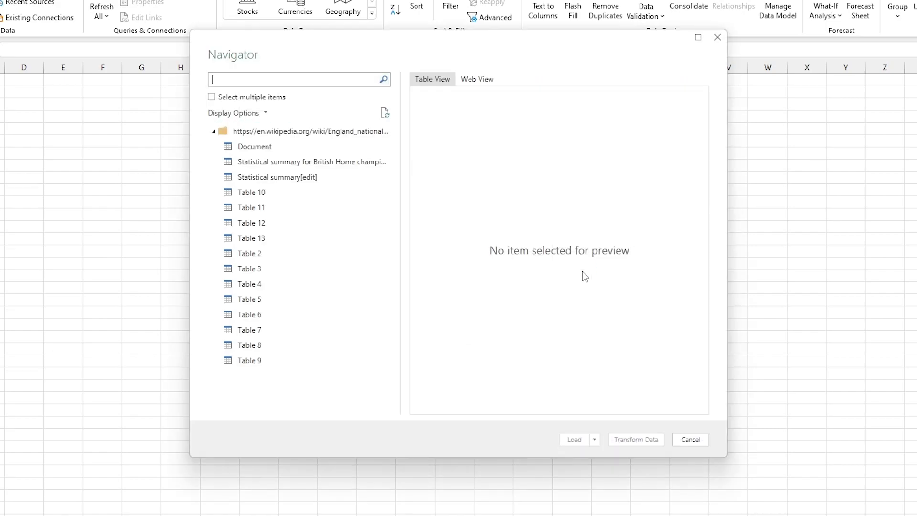
mouse_move(491, 309)
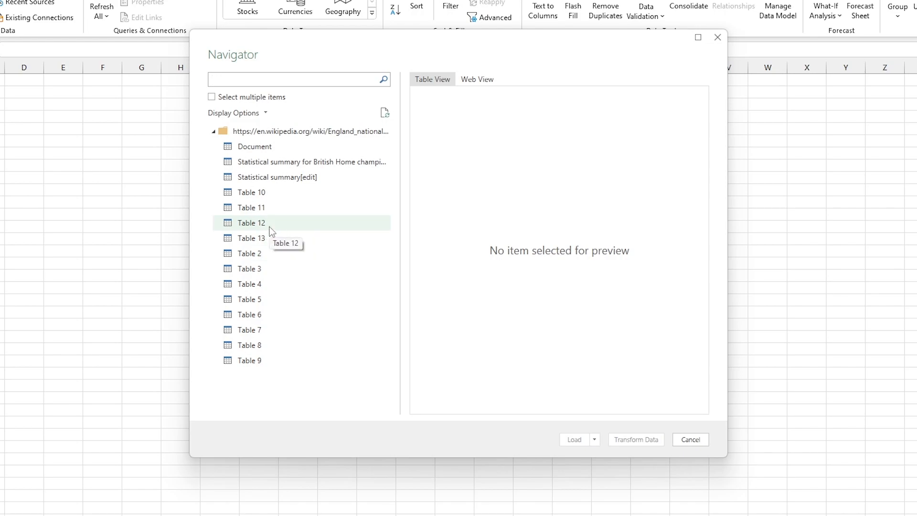
- Preview Table 5, Table 11 and the British Home championships table, then load Statistical summary[edit]
left_click(248, 298)
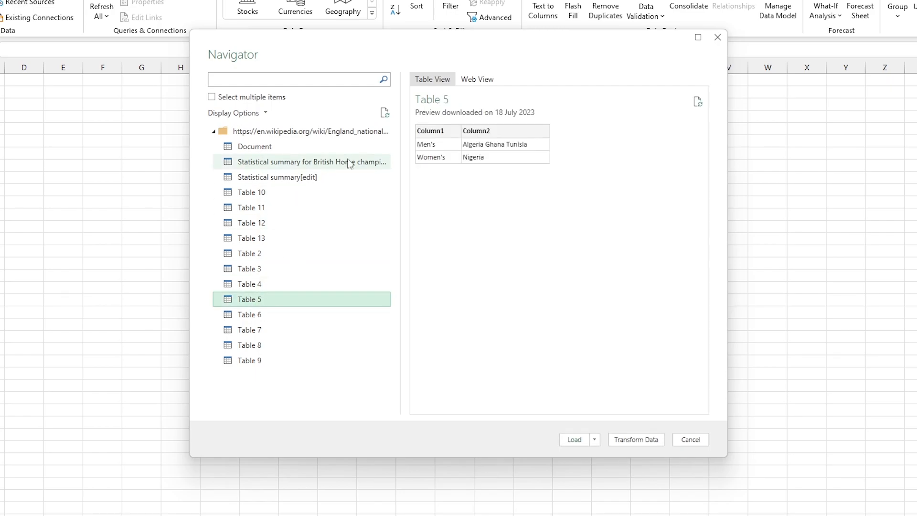
left_click(250, 207)
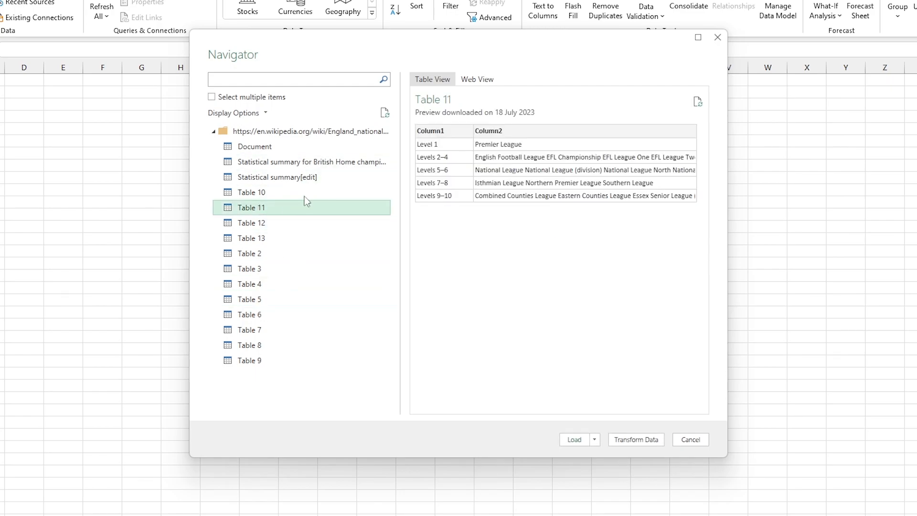
left_click(311, 161)
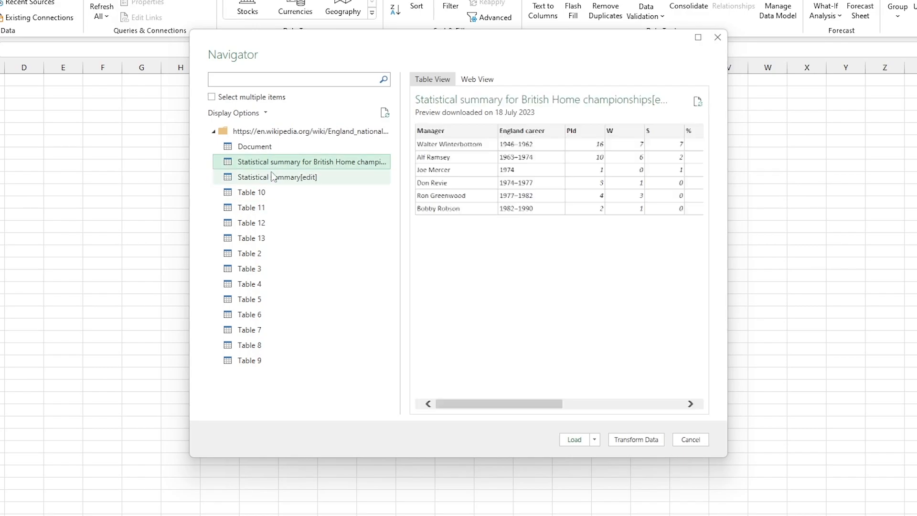
mouse_move(264, 190)
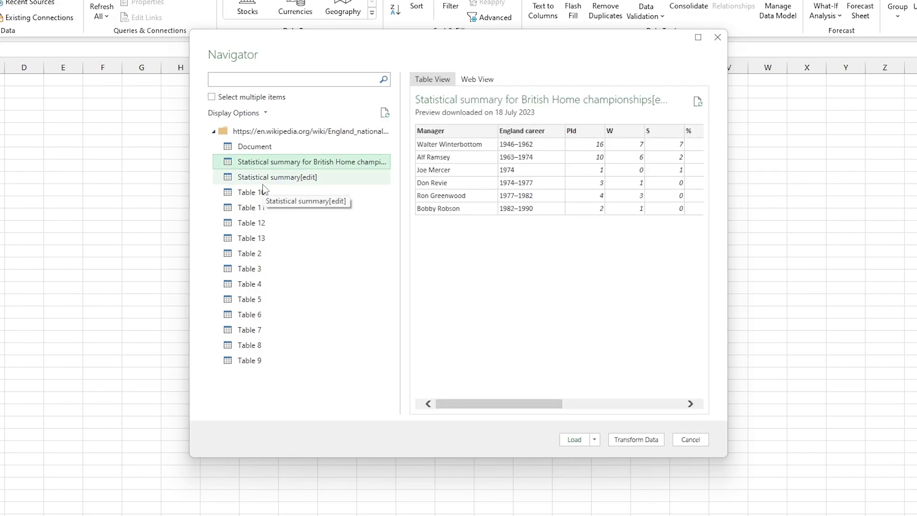
left_click(277, 176)
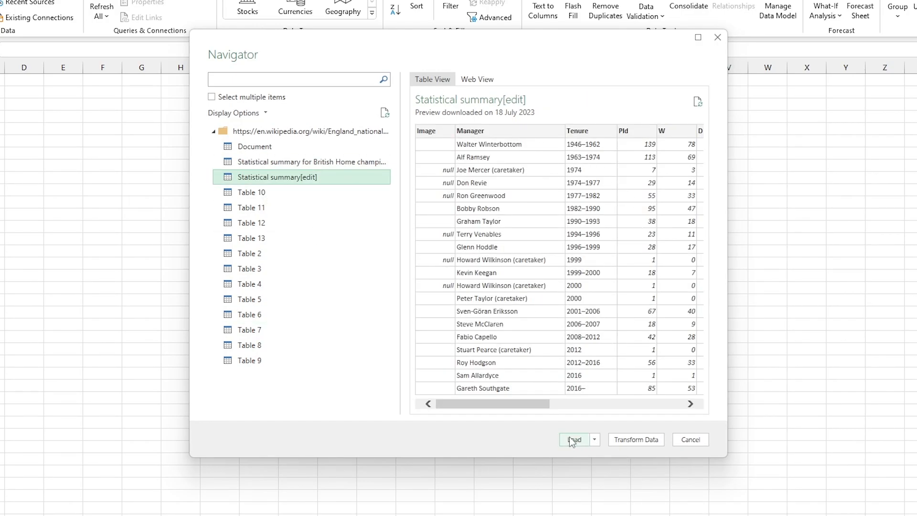
left_click(572, 439)
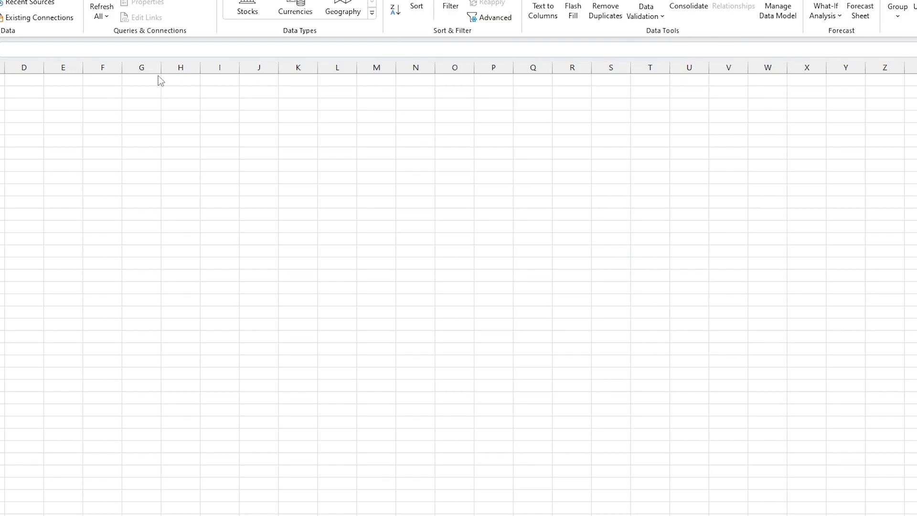
- Let the 20-row managers table load into Book2 and start a new blank workbook, Book3
left_click(207, 25)
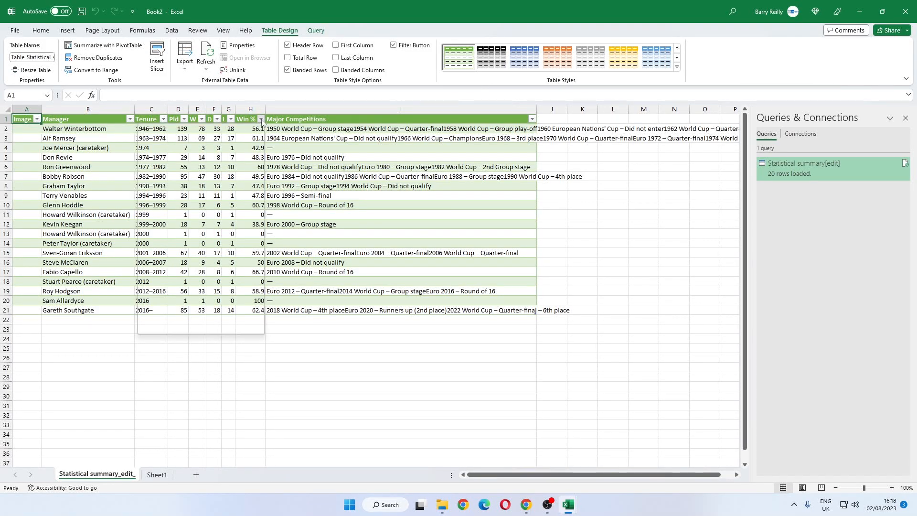
mouse_move(261, 121)
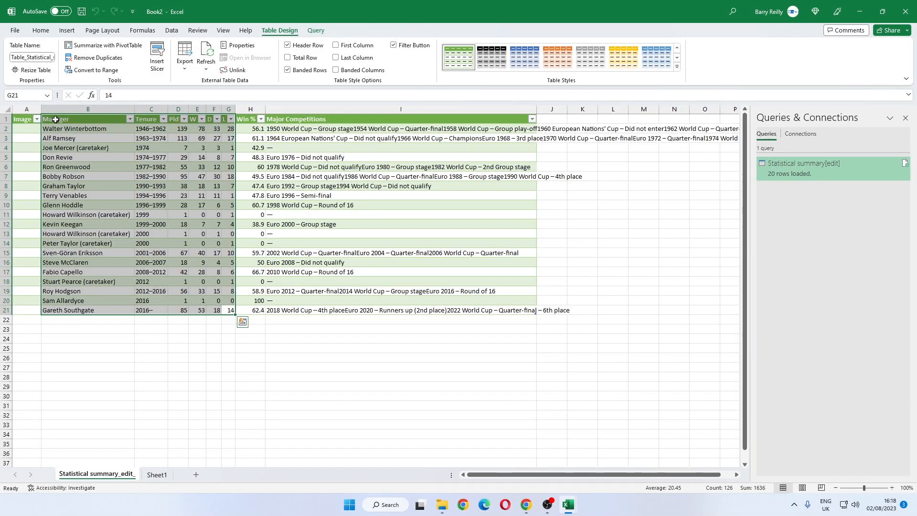
left_click(242, 321)
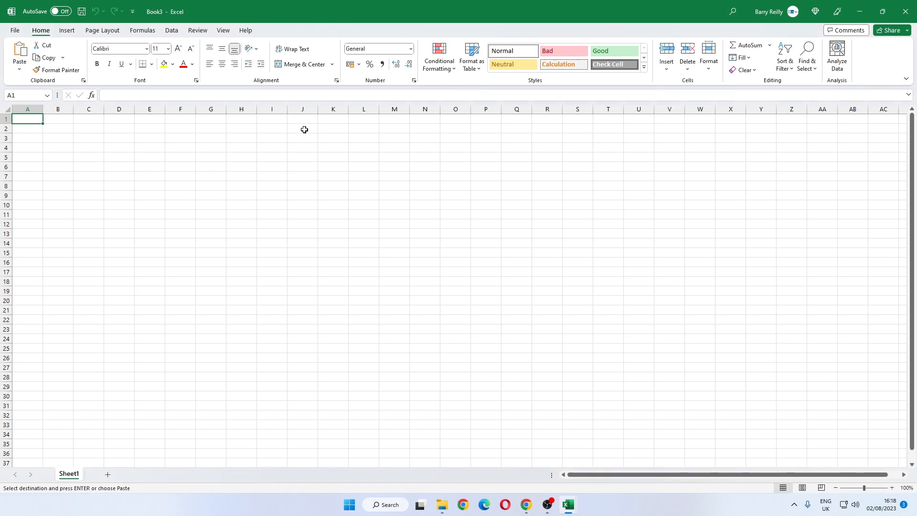
mouse_move(83, 147)
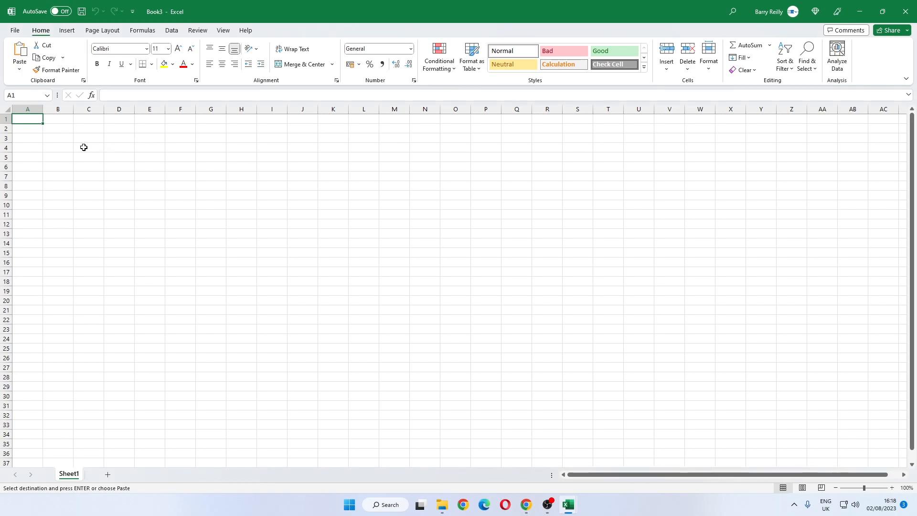
- Paste the Manager through L columns as plain values at C4 in Book3
left_click(88, 147)
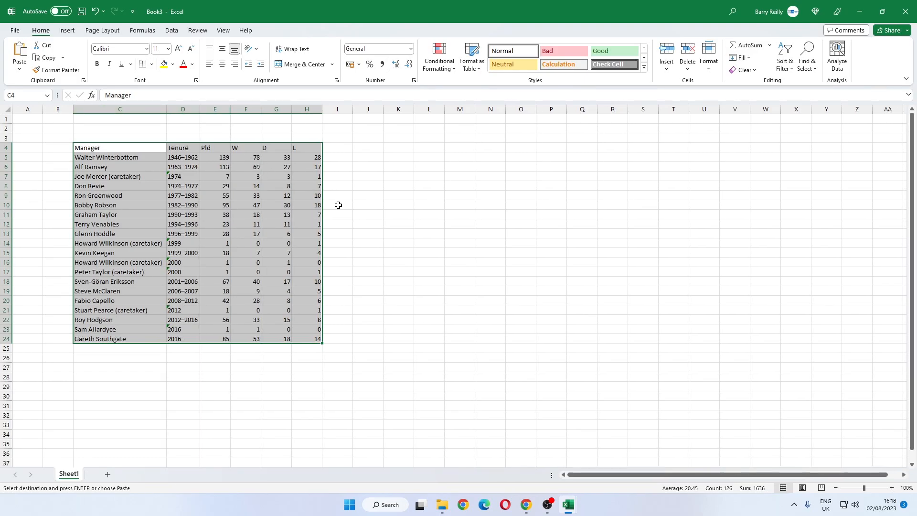
left_click(337, 205)
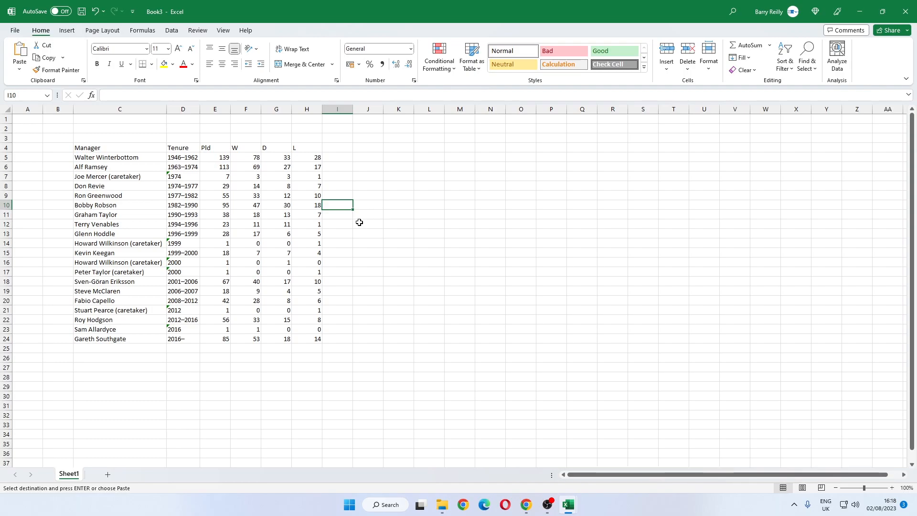